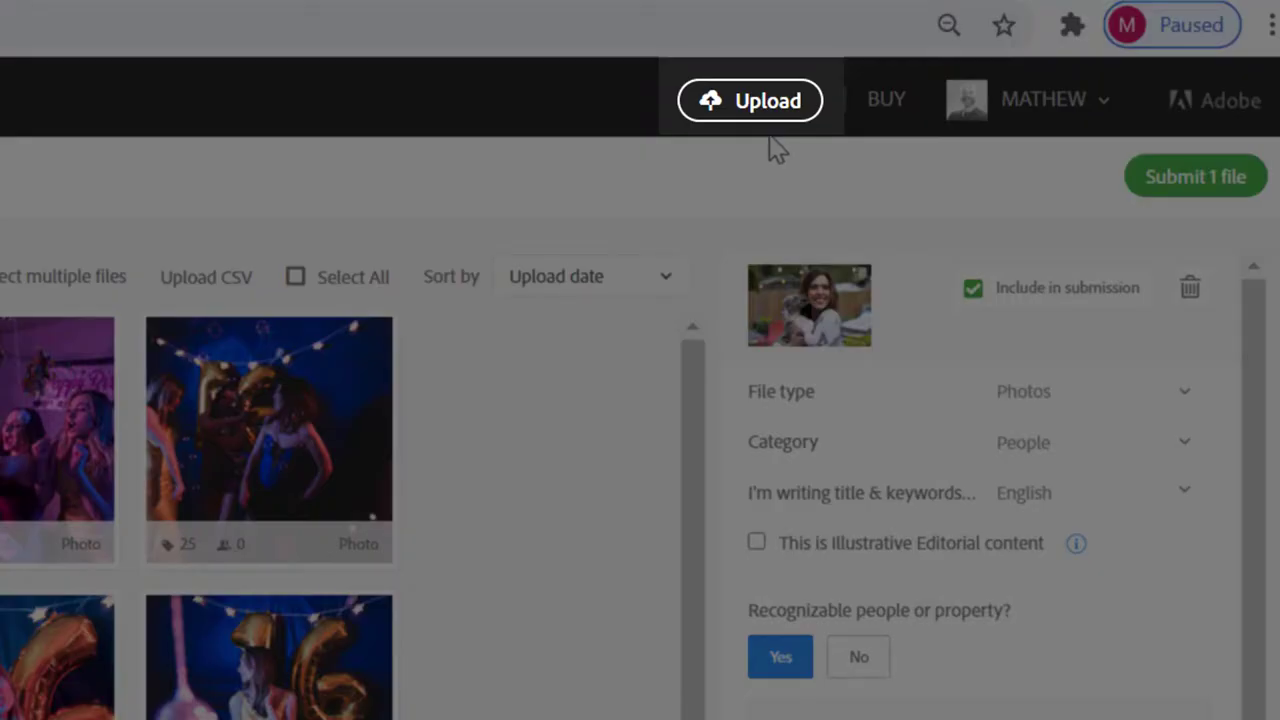
{"action": "mouse_move", "coordinate": [766, 120]}
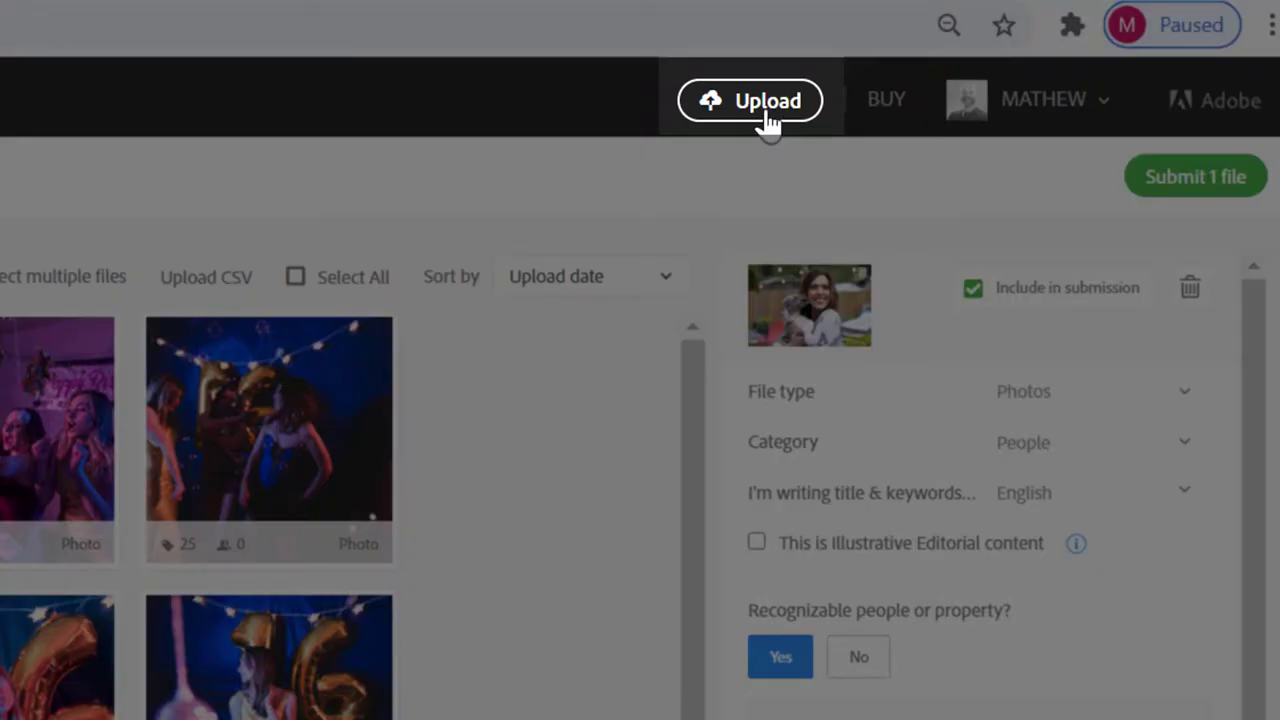
Start a new upload from the contributor portal's top bar
{"action": "left_click", "coordinate": [752, 100]}
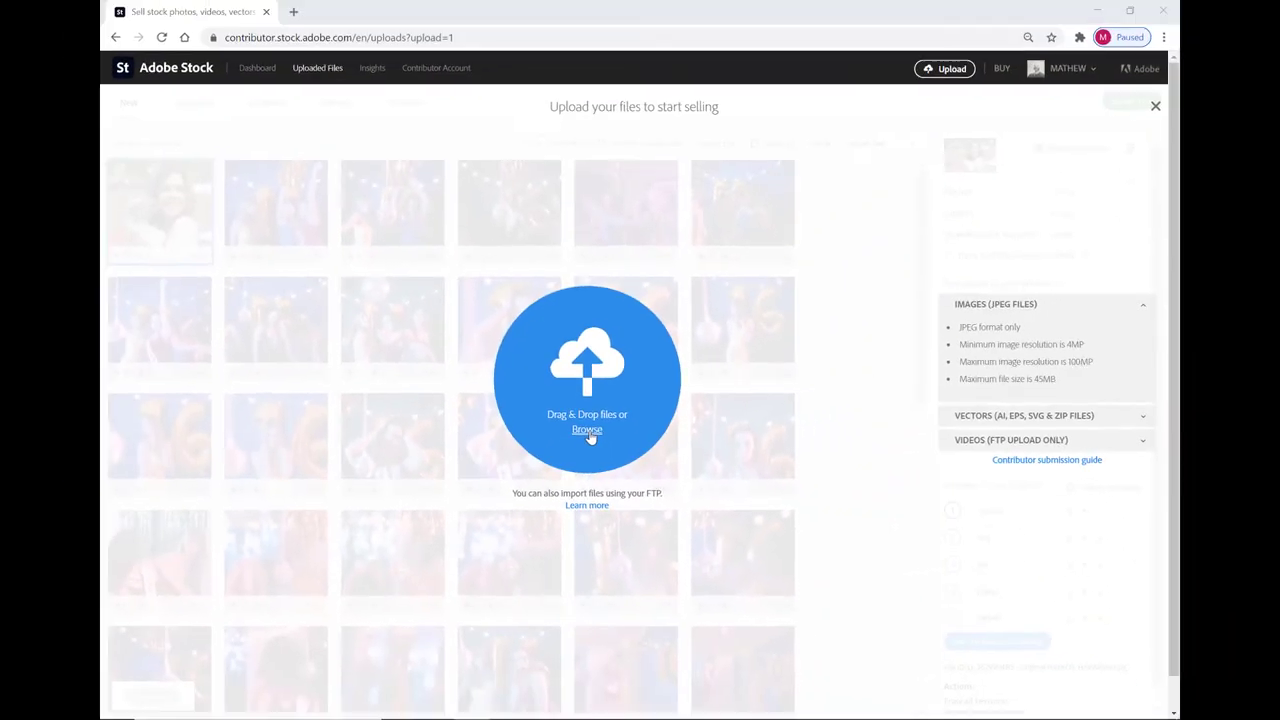
Browse to the upload demo folder and choose all four JPEG photos for upload
{"action": "left_click", "coordinate": [588, 430]}
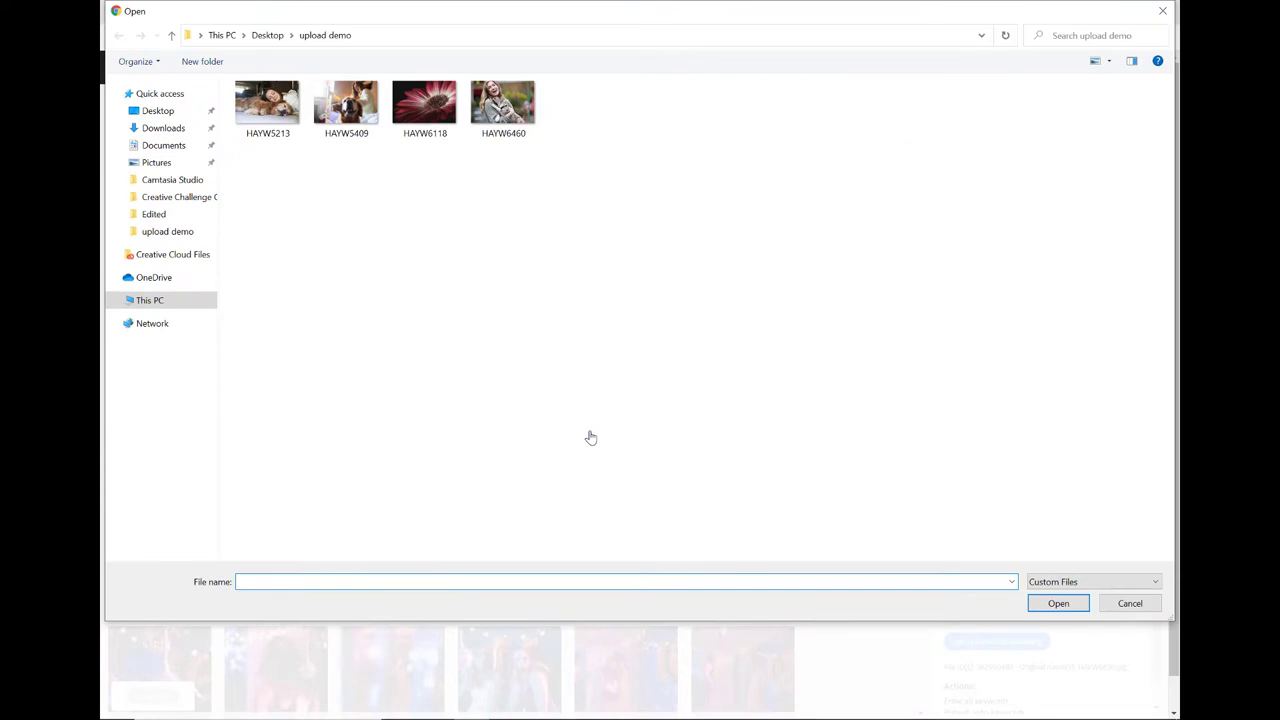
{"action": "left_click", "coordinate": [268, 102]}
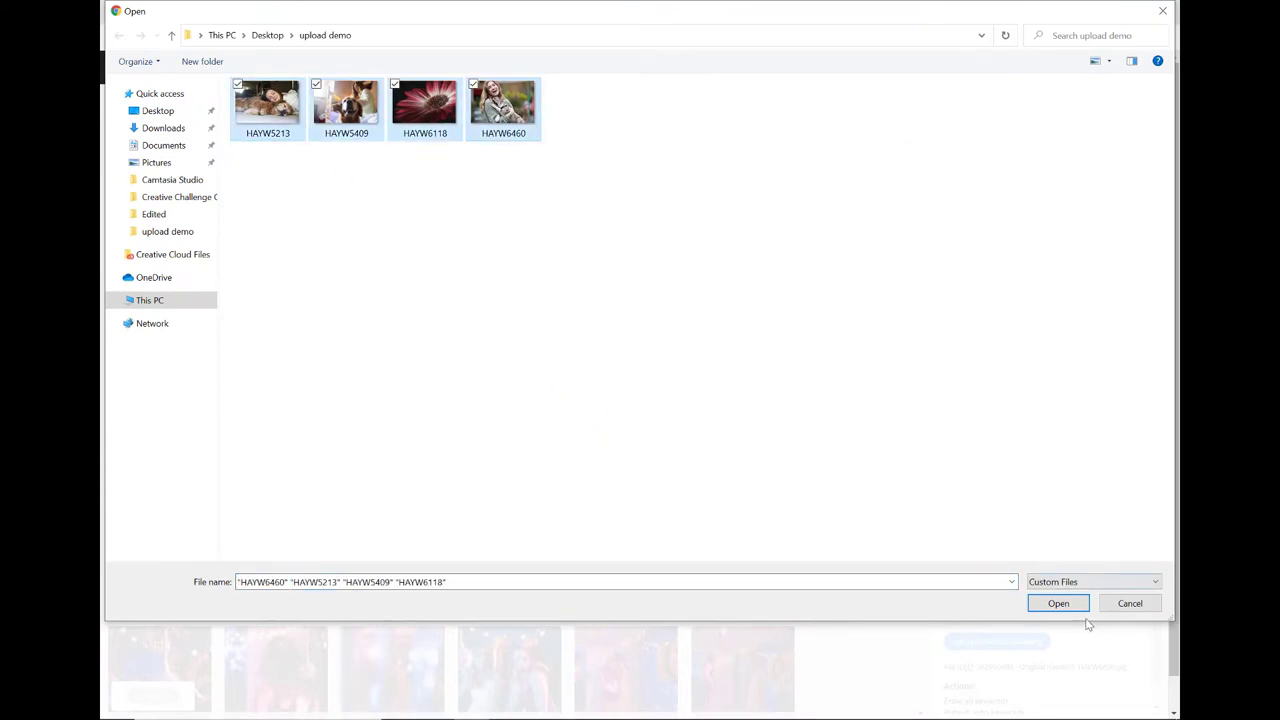
{"action": "left_click", "coordinate": [1062, 604]}
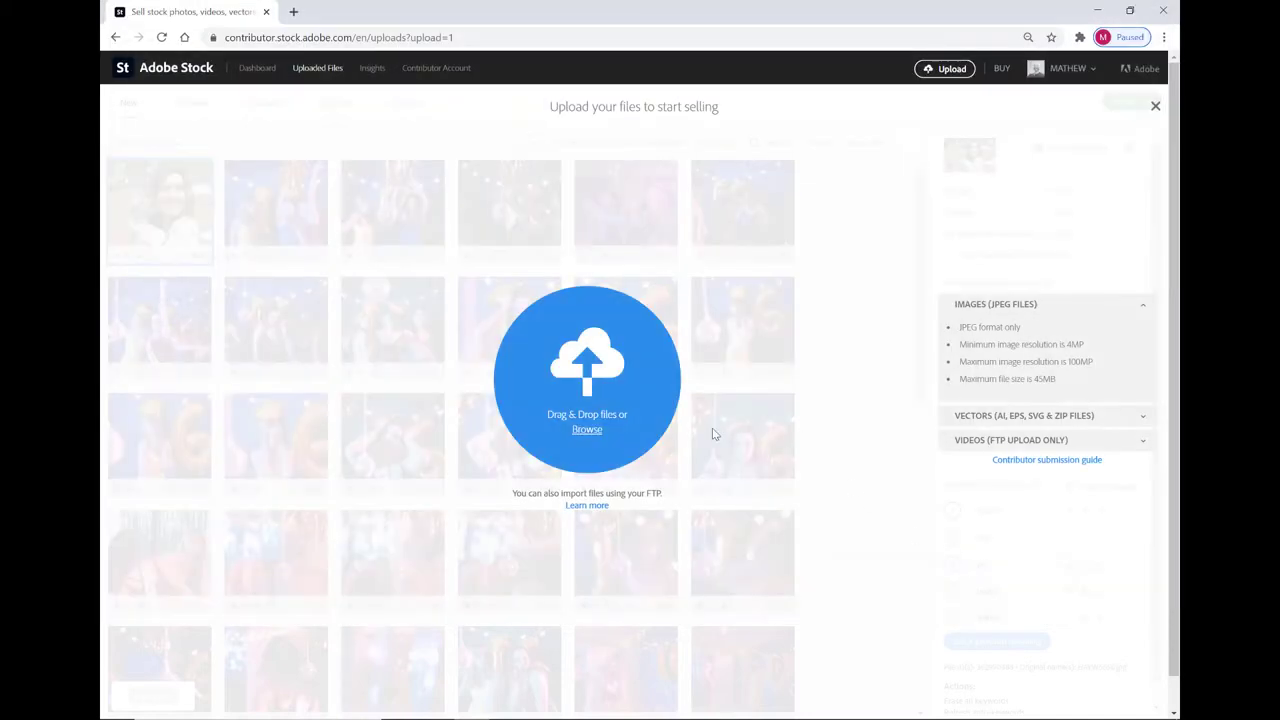
{"action": "mouse_move", "coordinate": [686, 476]}
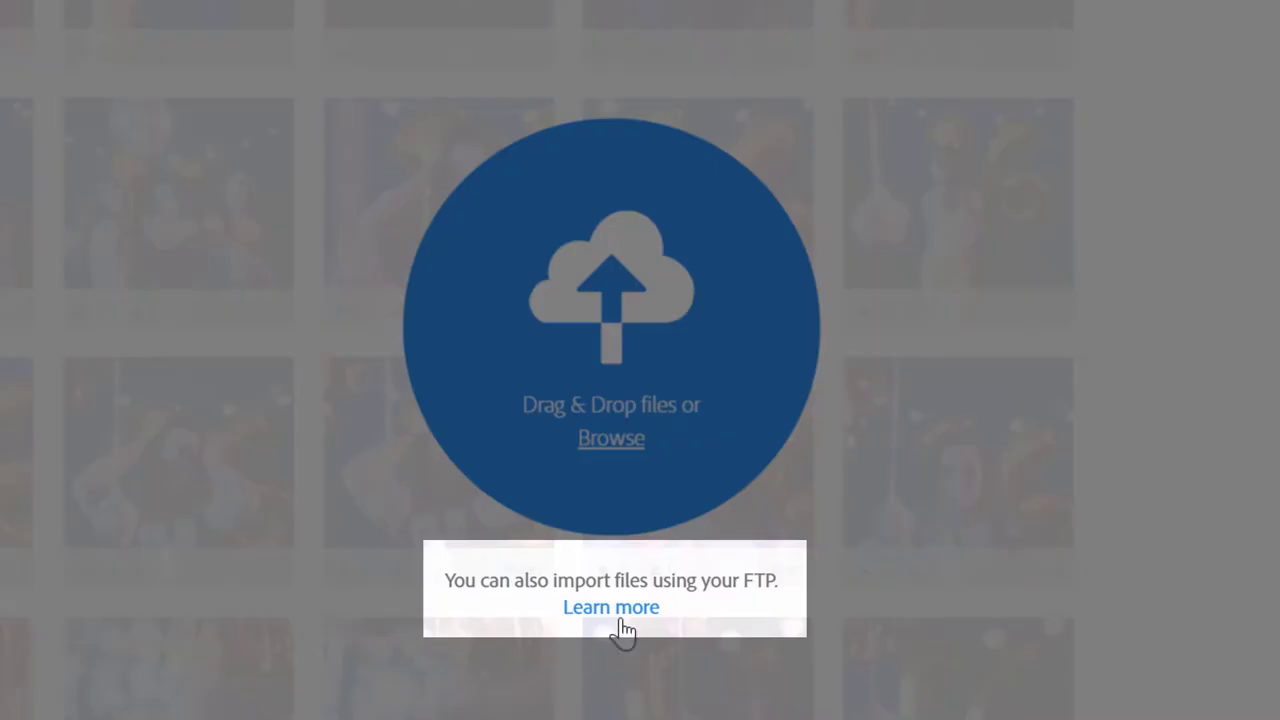
Follow the Learn more link on importing files over FTP
{"action": "left_click", "coordinate": [610, 608]}
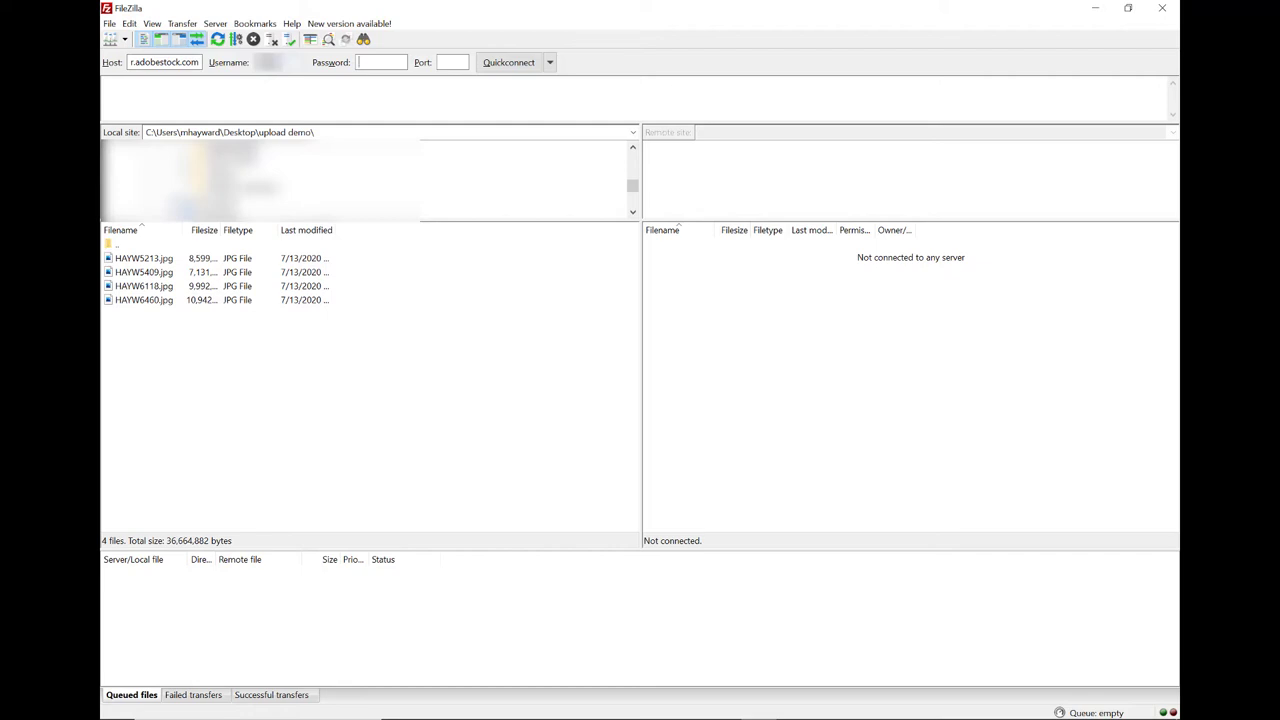
Enter the Adobe Stock host and login details in the Quickconnect bar
{"action": "type", "text": "••"}
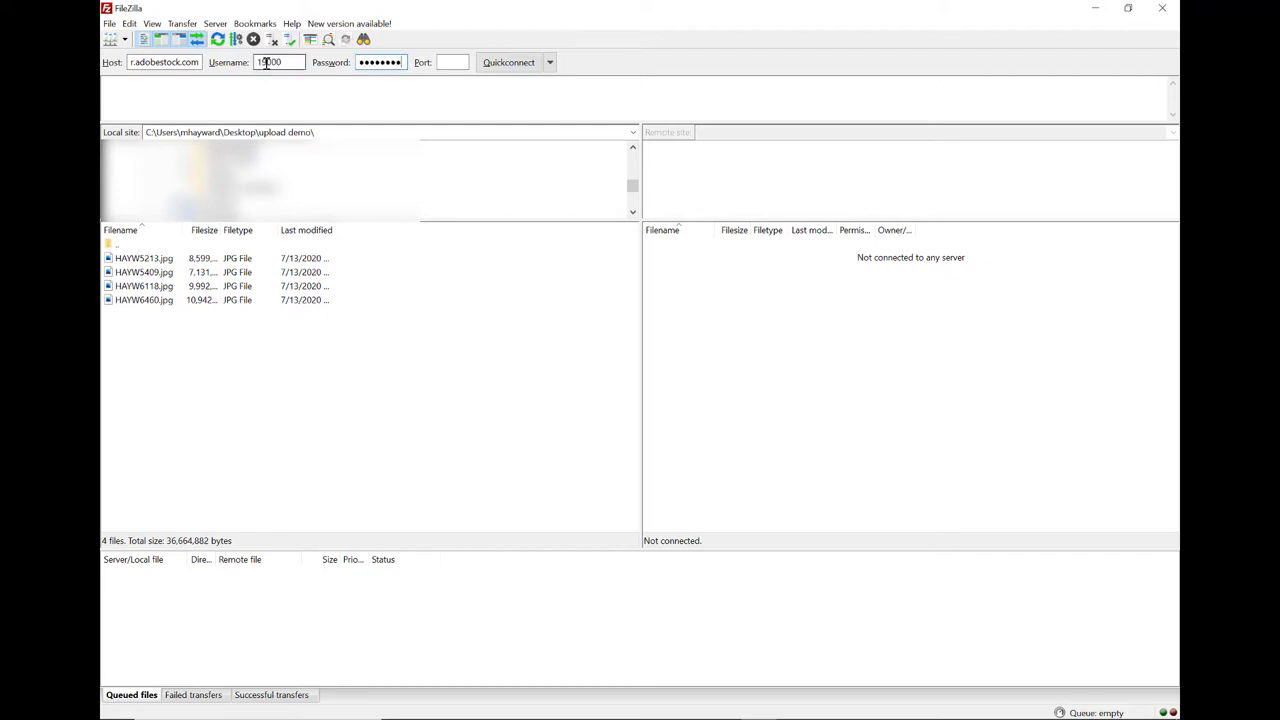
{"action": "left_click", "coordinate": [504, 60]}
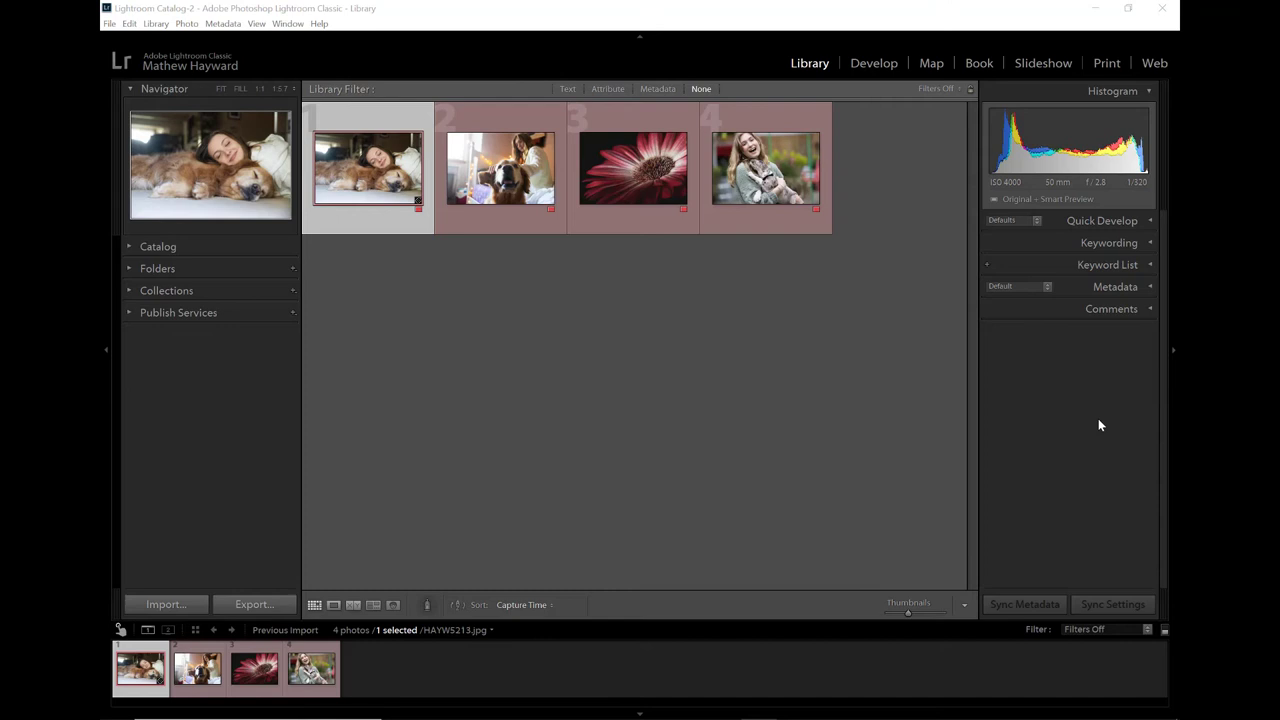
{"action": "mouse_move", "coordinate": [284, 334]}
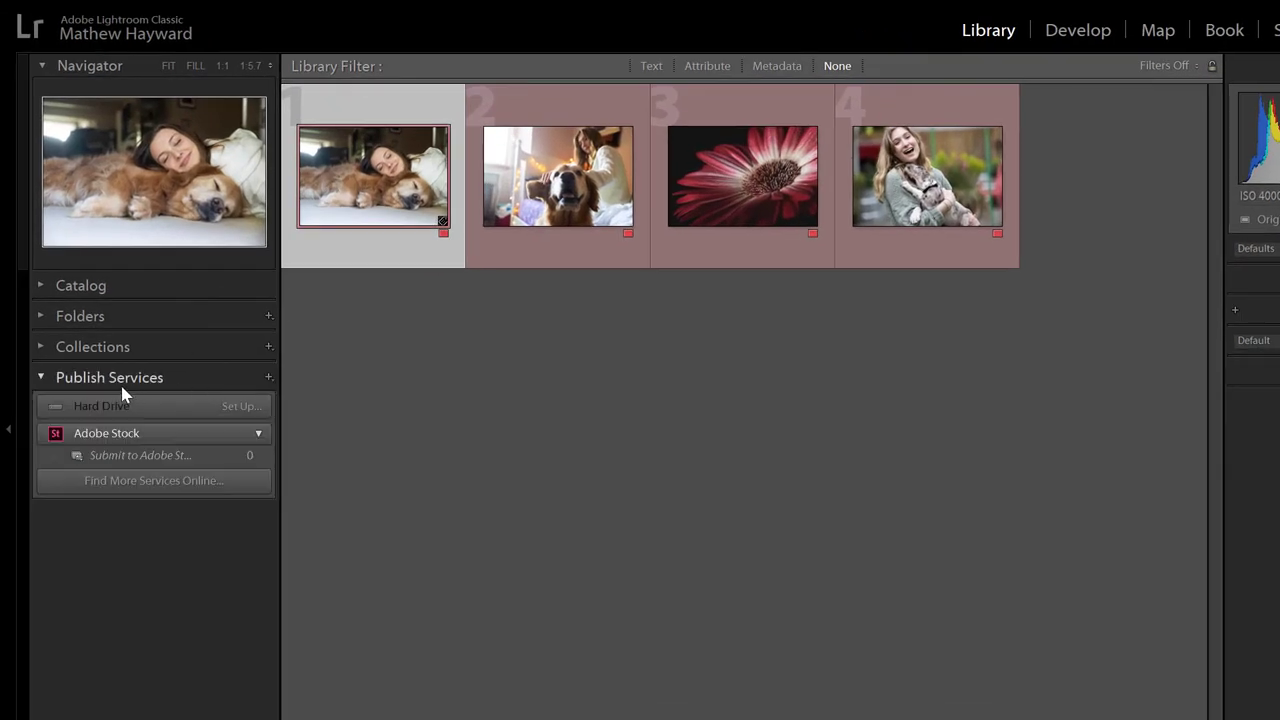
{"action": "mouse_move", "coordinate": [292, 498]}
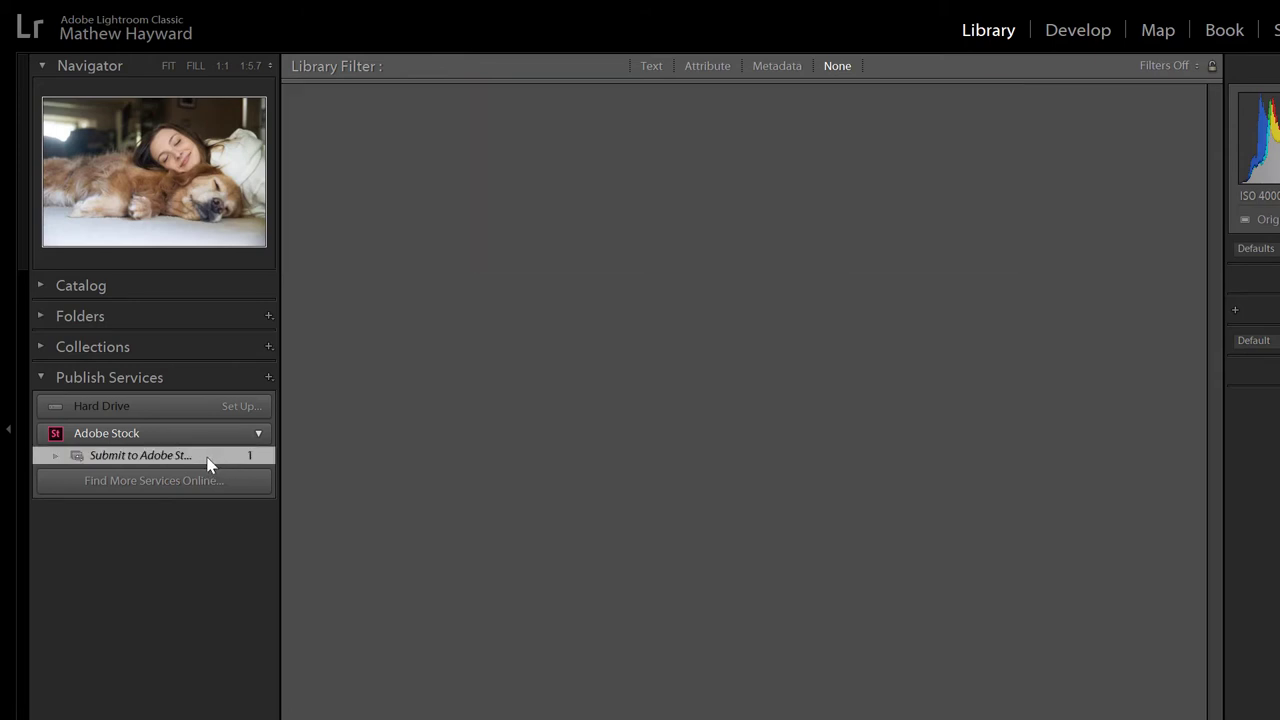
Publish the woman-and-dog photo from the Submit to Adobe Stock collection
{"action": "left_click", "coordinate": [140, 456]}
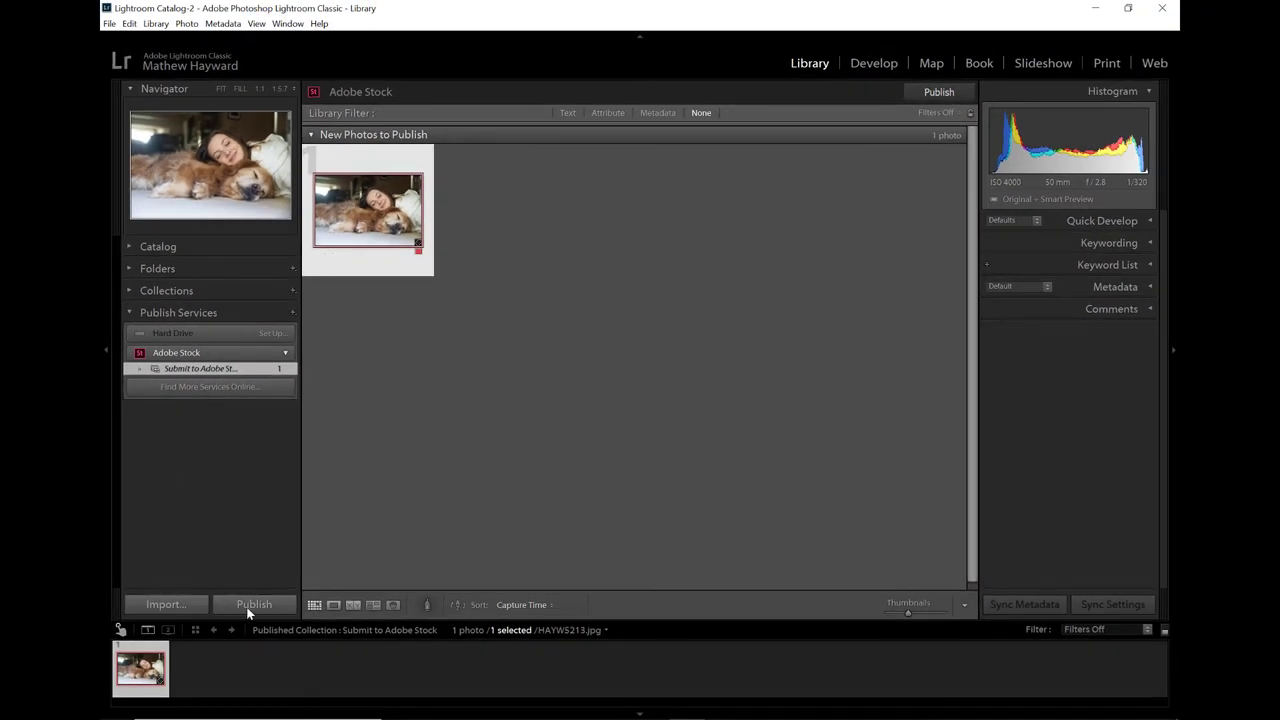
{"action": "left_click", "coordinate": [254, 604]}
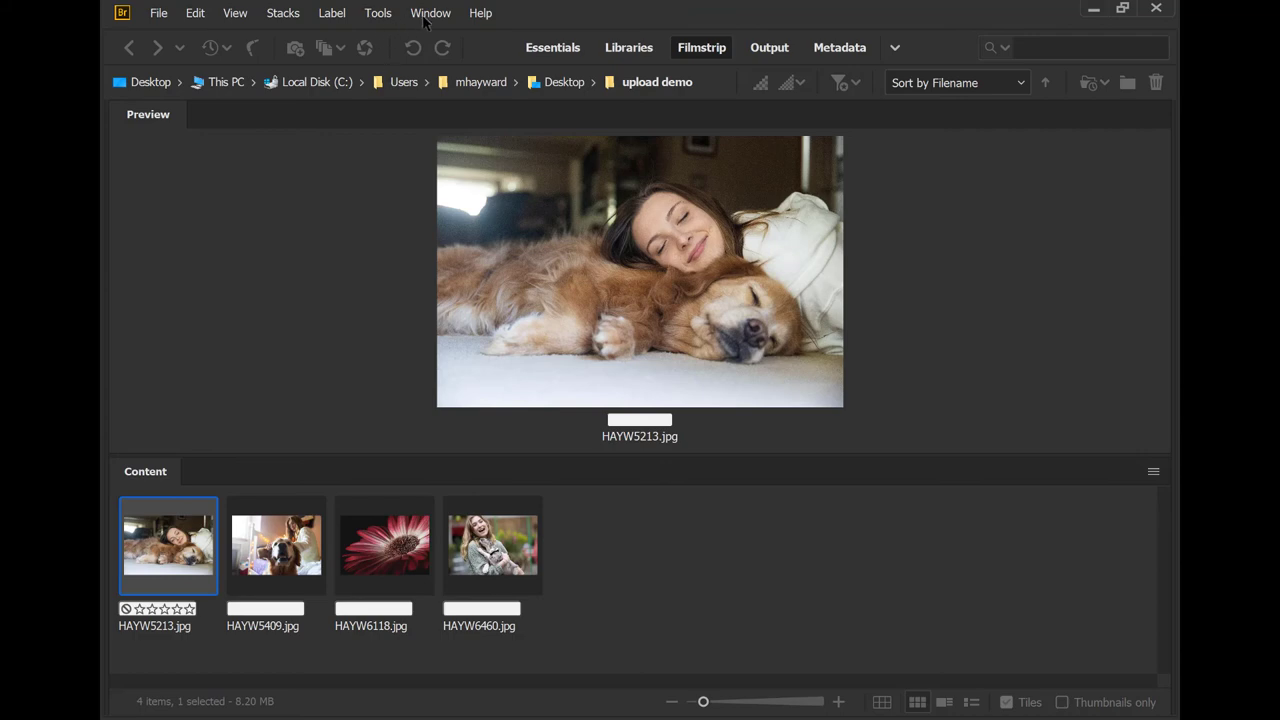
Show the Publish Panel, pick Adobe Stock Contributor, and drop HAYW5213.jpg into it
{"action": "left_click", "coordinate": [432, 12]}
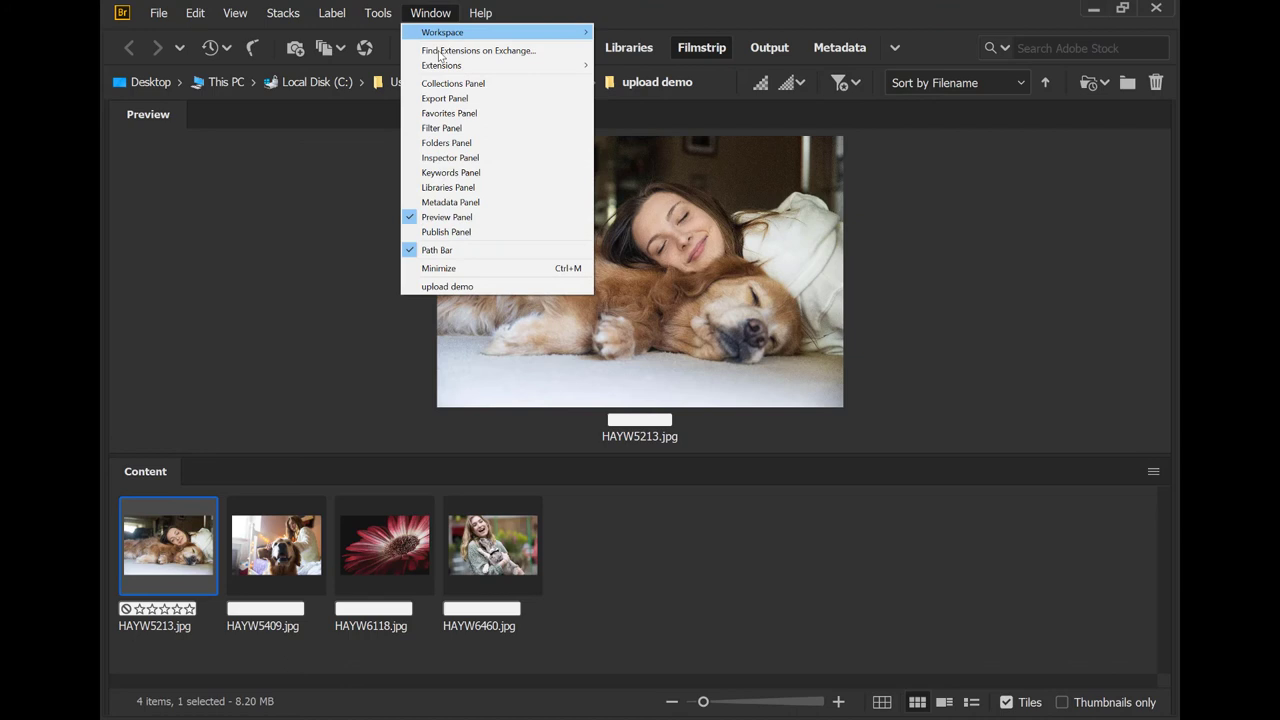
{"action": "mouse_move", "coordinate": [456, 216]}
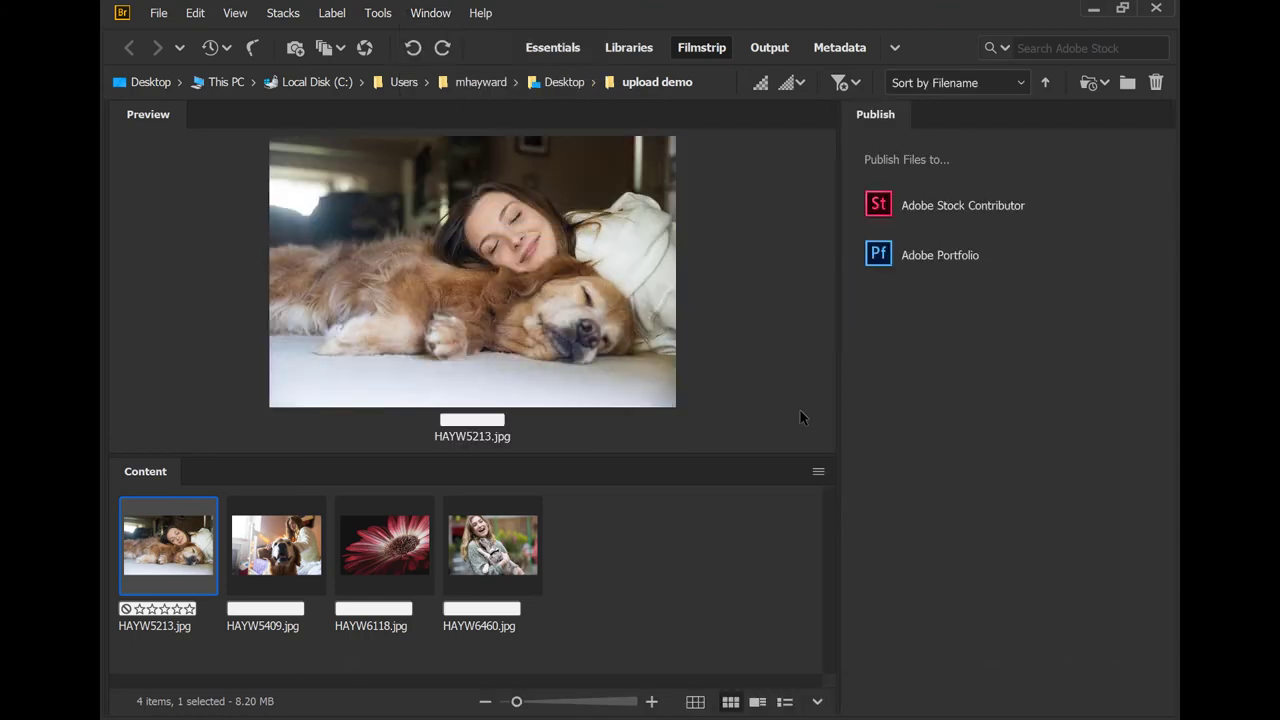
{"action": "mouse_move", "coordinate": [912, 210]}
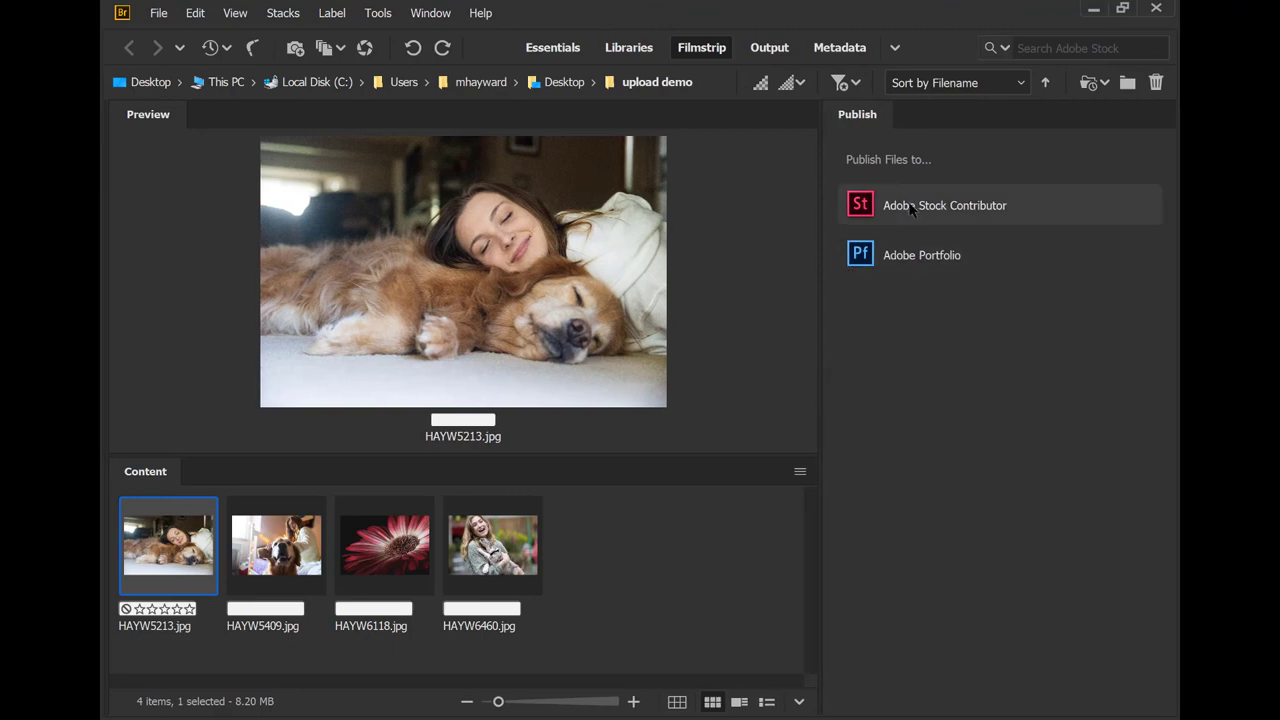
{"action": "left_click", "coordinate": [944, 204]}
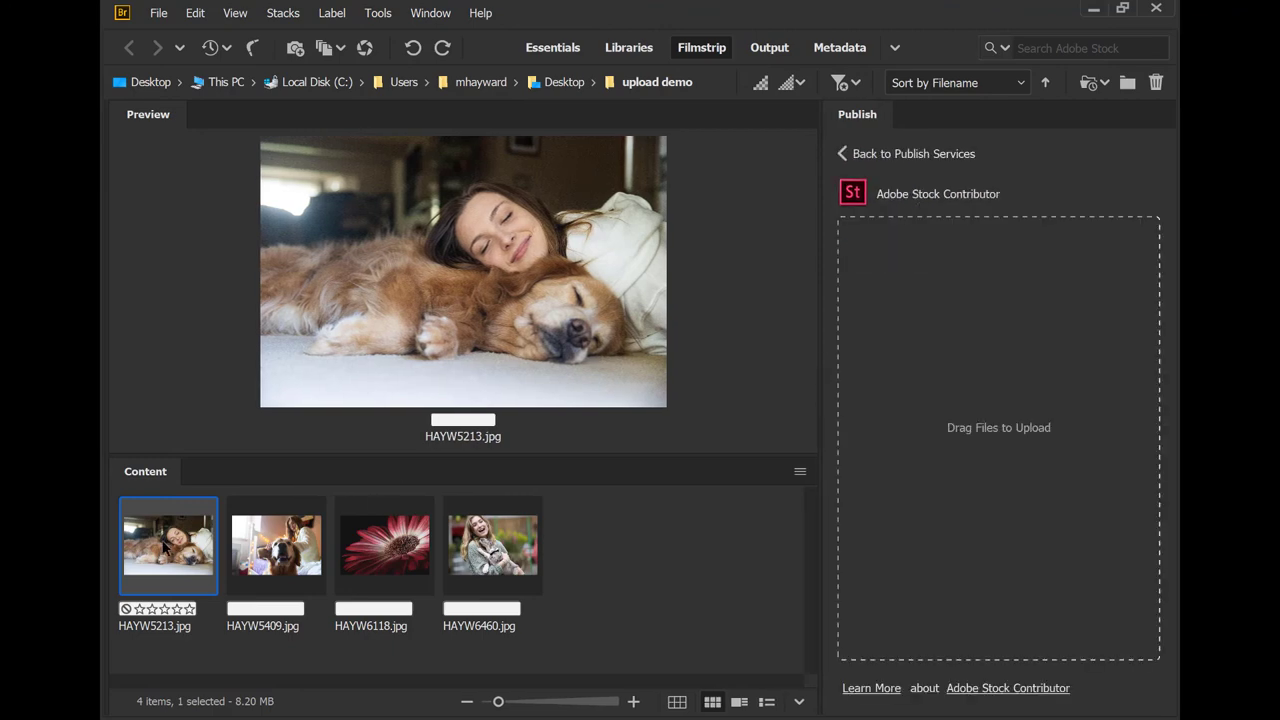
{"action": "left_click_drag", "start_coordinate": [168, 544], "coordinate": [998, 376]}
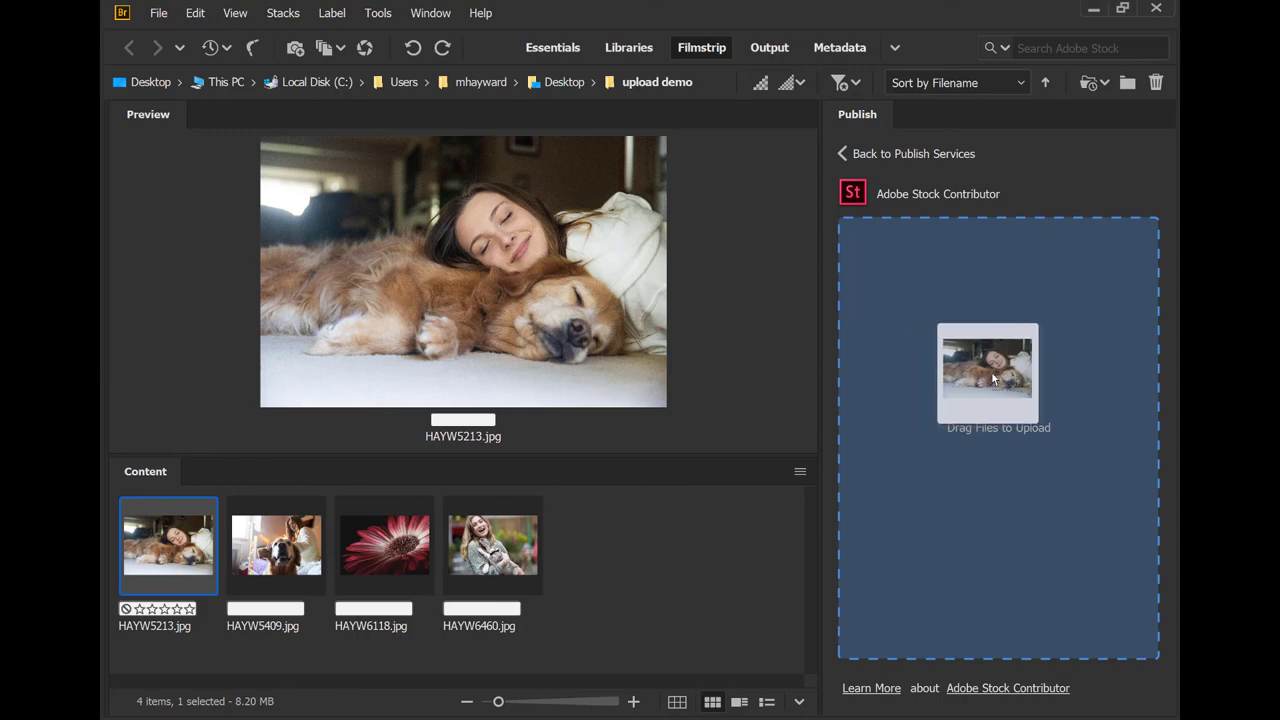